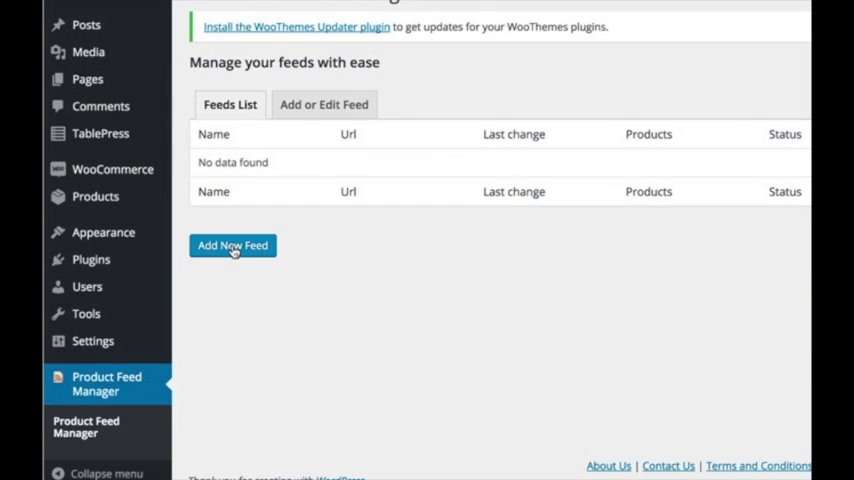
- Create a new product feed with the file name Google-US
left_click(232, 244)
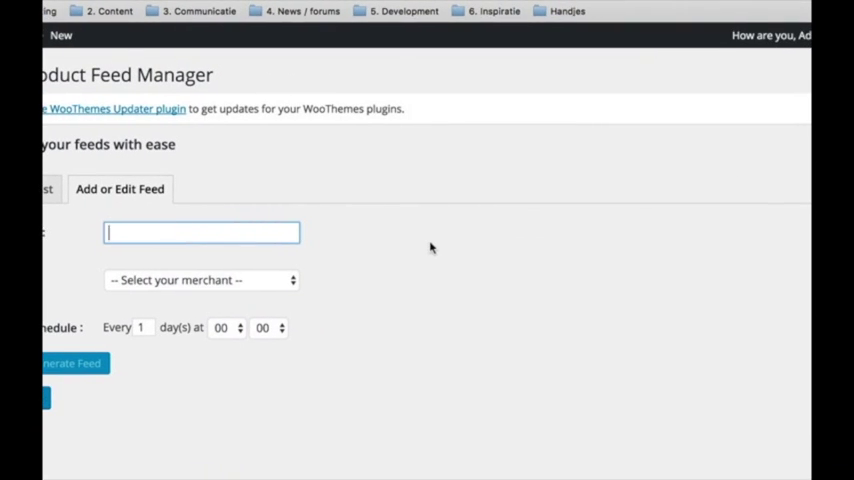
type("Google")
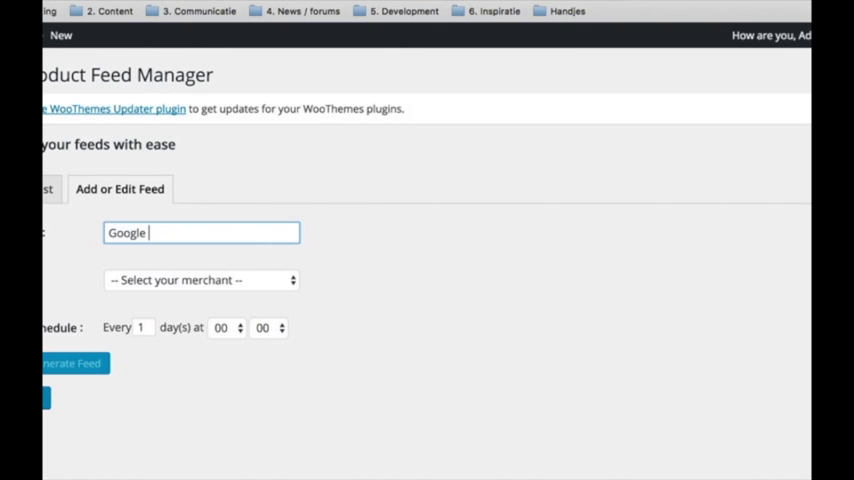
type("-")
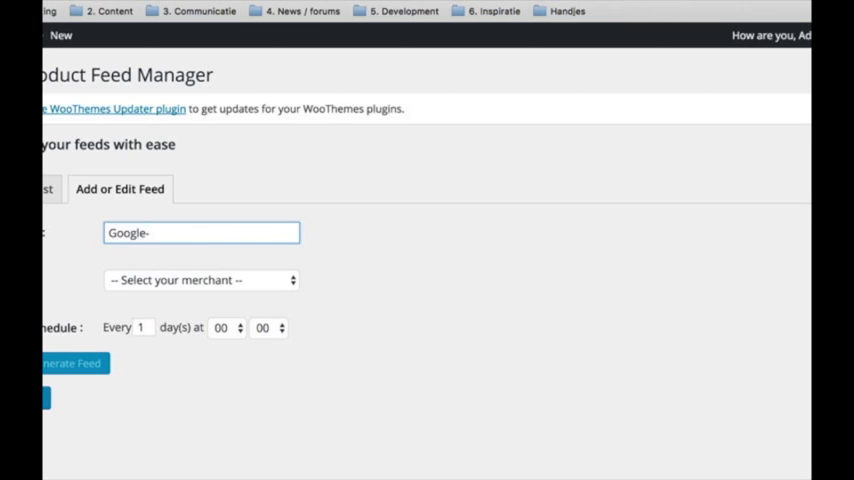
type("US")
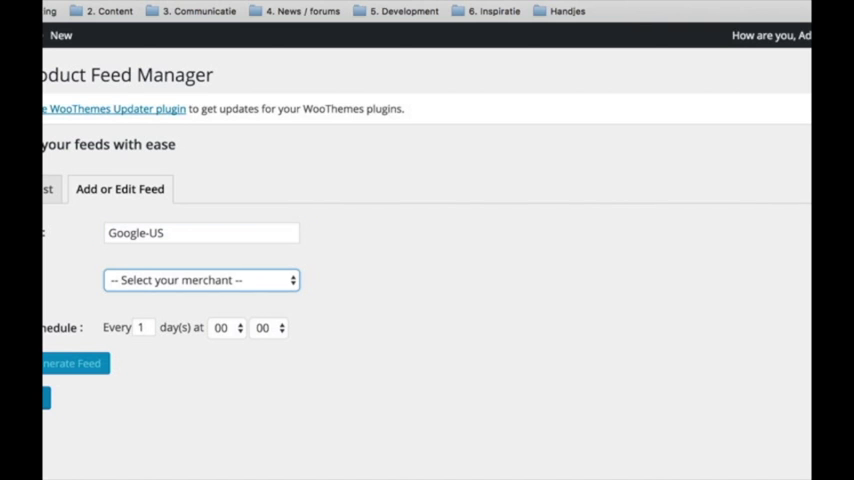
- Set the channel to Google Merchant and the target country to United States
left_click(200, 280)
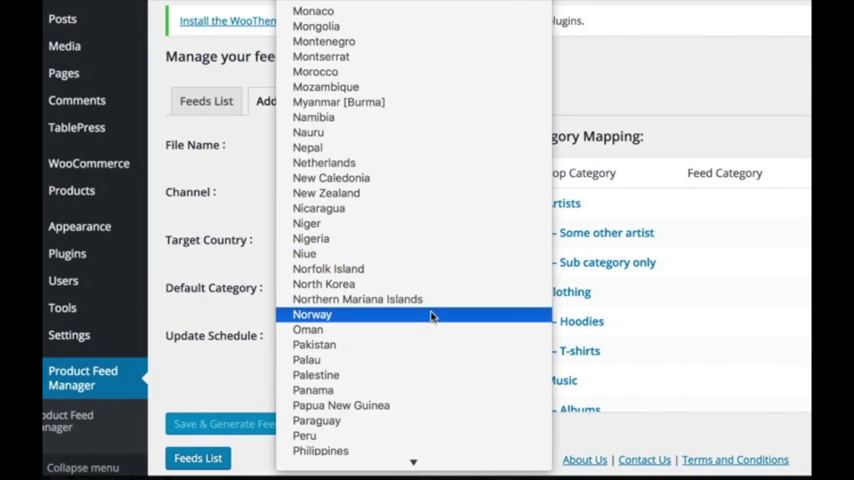
scroll("down", 3)
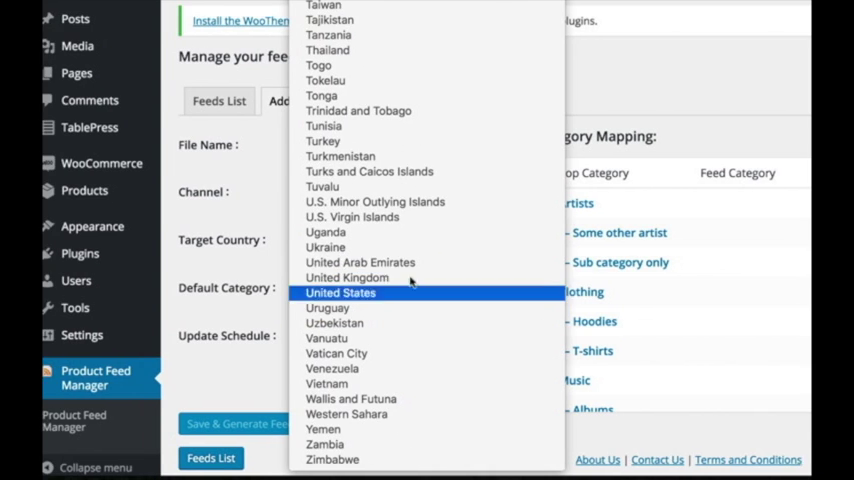
left_click(340, 292)
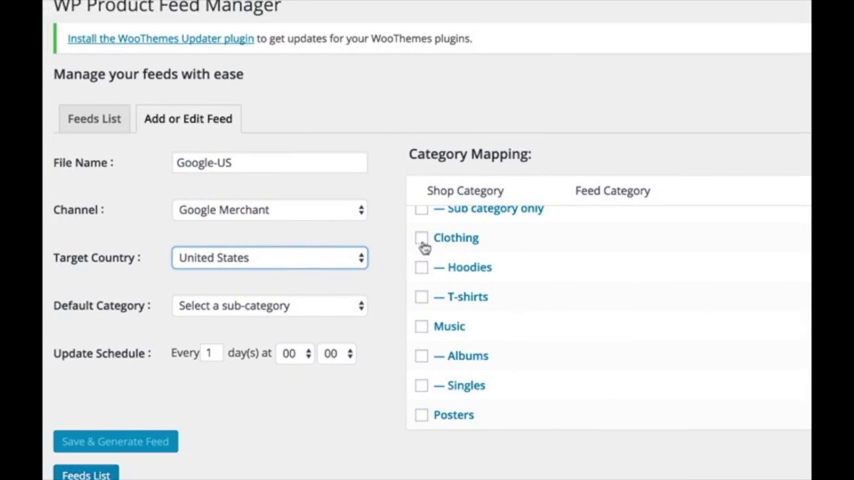
scroll("down", 3)
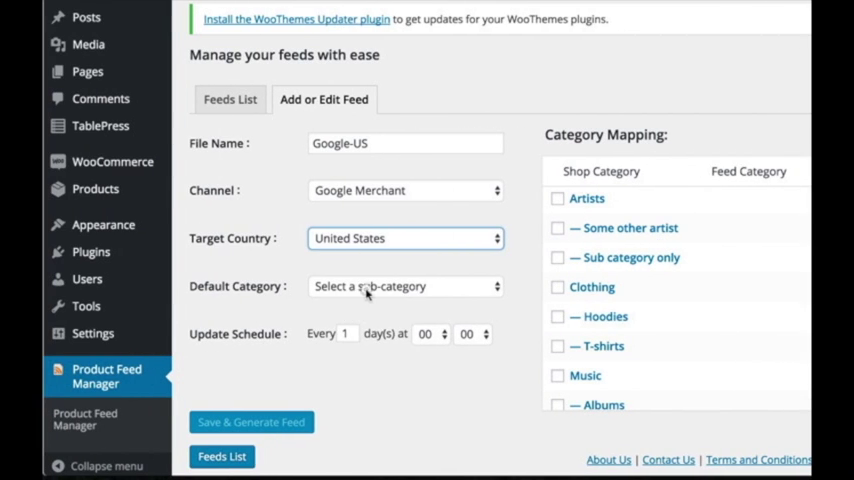
- Choose Apparel & Accessories > Clothing as the feed's default category
left_click(404, 286)
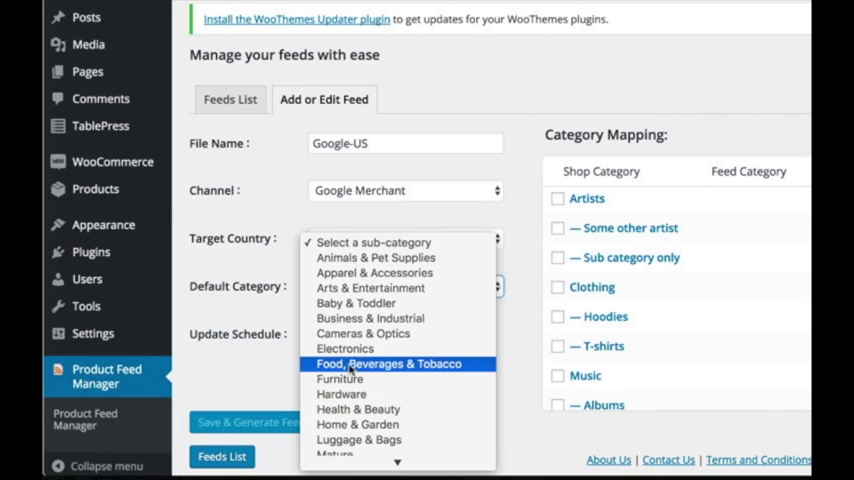
left_click(374, 272)
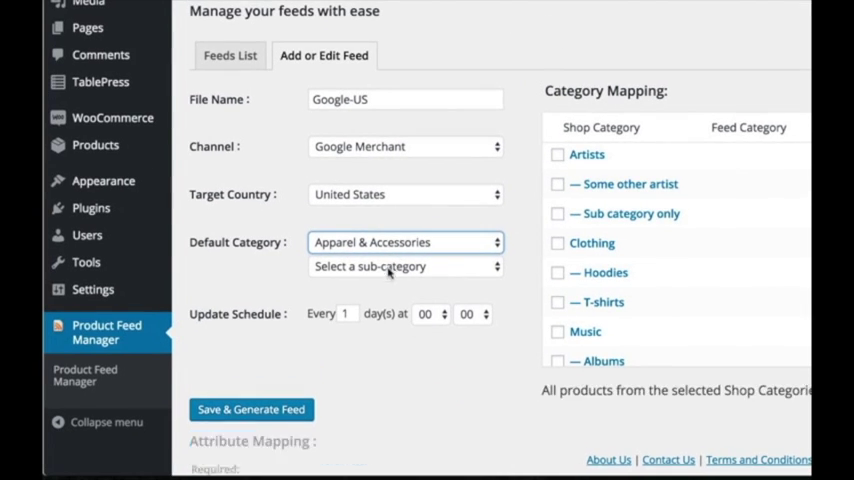
left_click(404, 266)
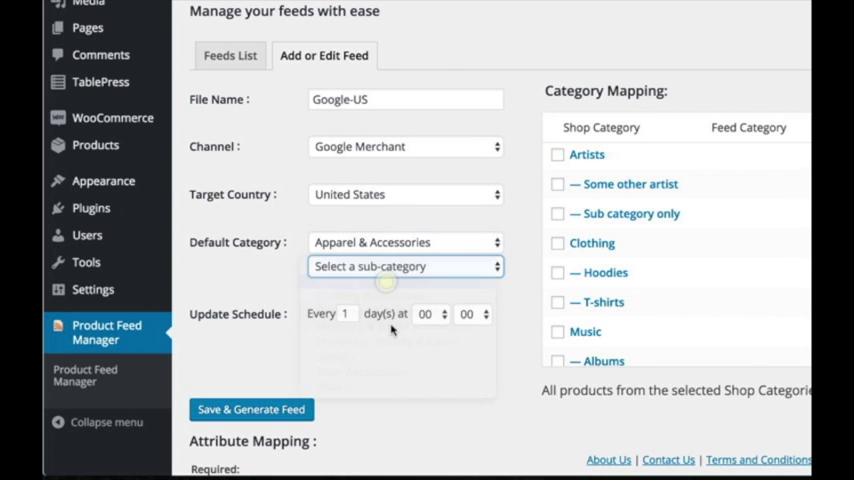
left_click(404, 266)
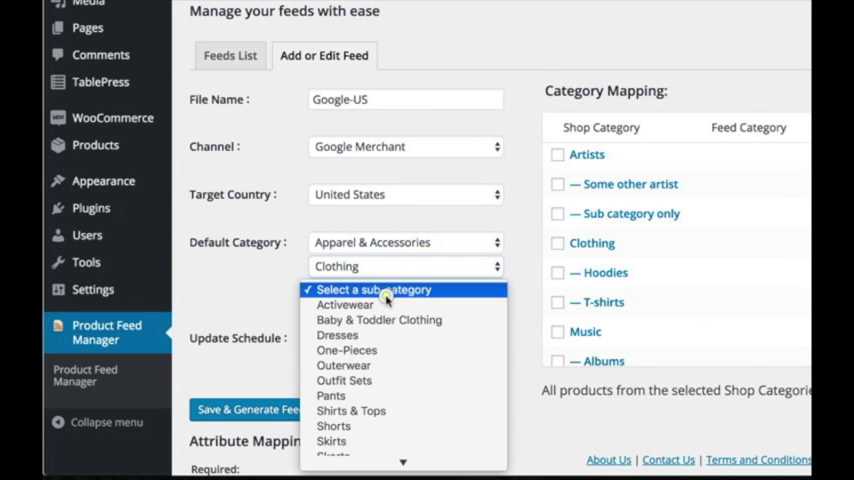
mouse_move(336, 336)
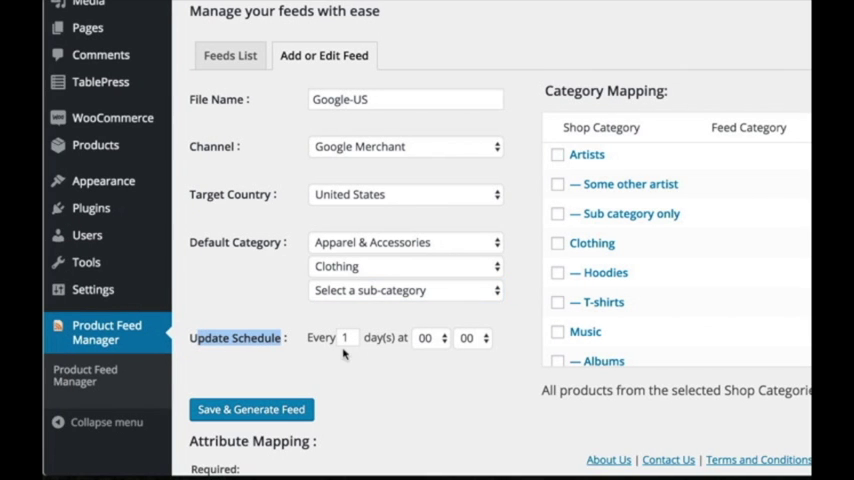
- Set the daily update hour of the schedule to 01:00
scroll("down", 3)
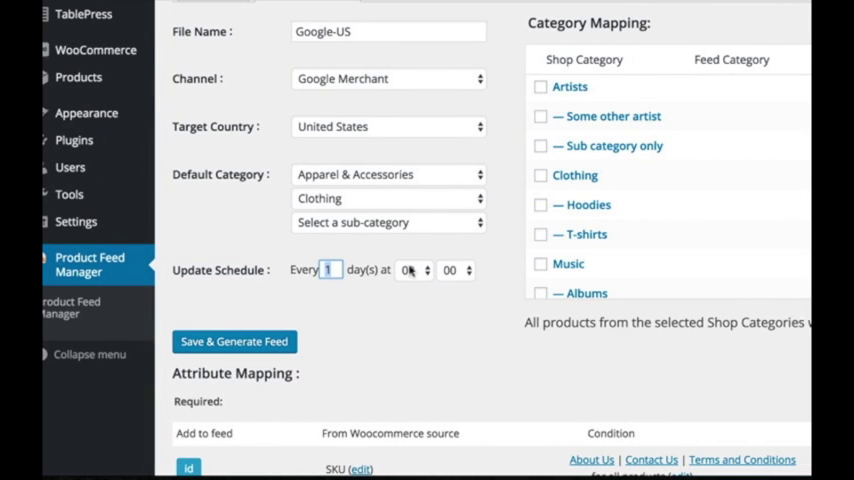
left_click(412, 270)
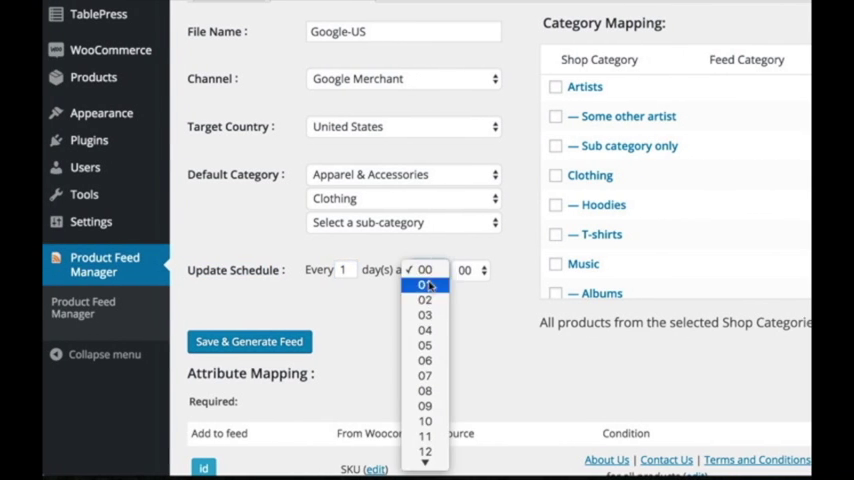
left_click(424, 300)
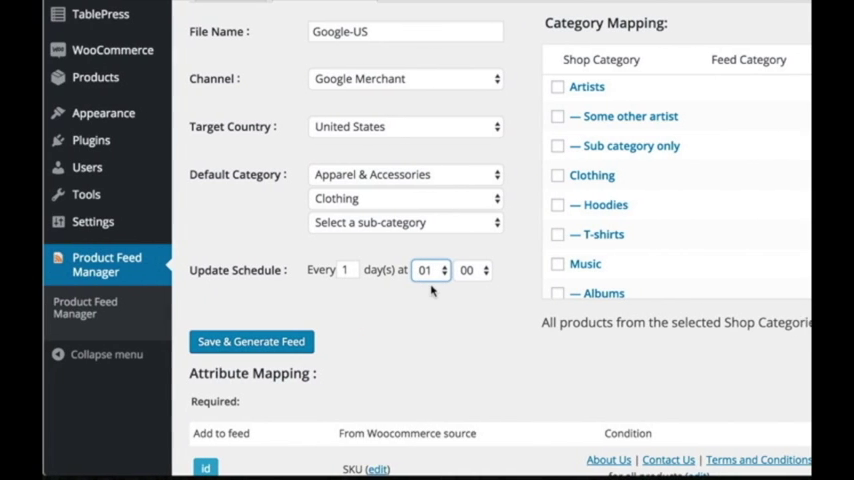
mouse_move(362, 284)
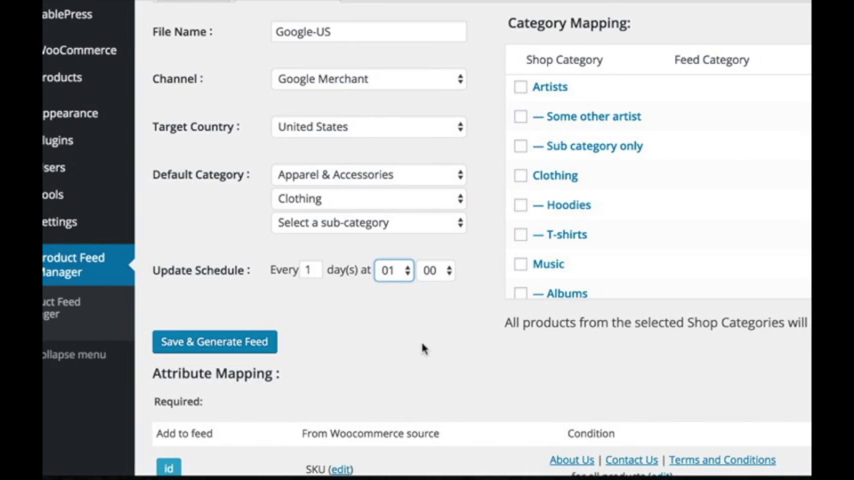
mouse_move(436, 332)
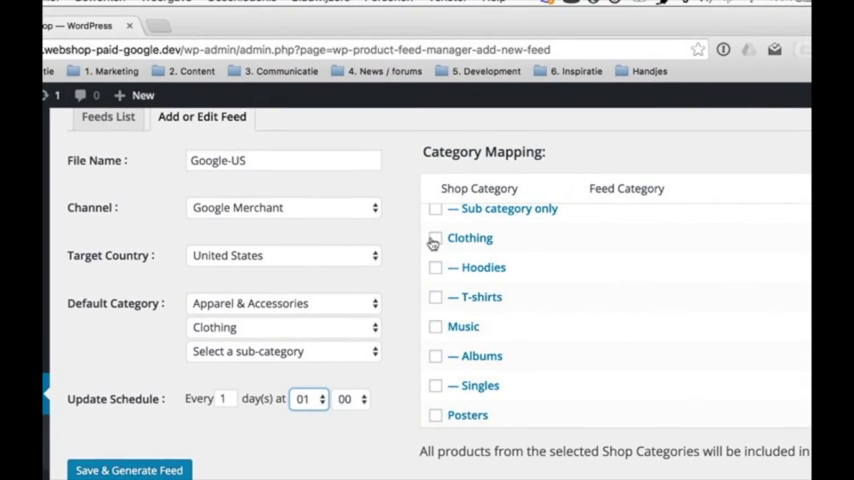
- Include Clothing and map Hoodies to Apparel & Accessories > Clothing > Outerwear > Coats & Jackets
left_click(436, 238)
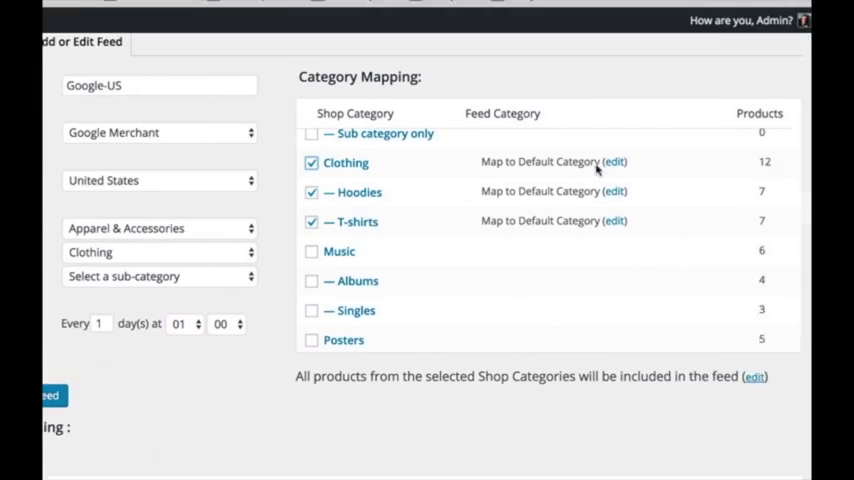
scroll("down", 3)
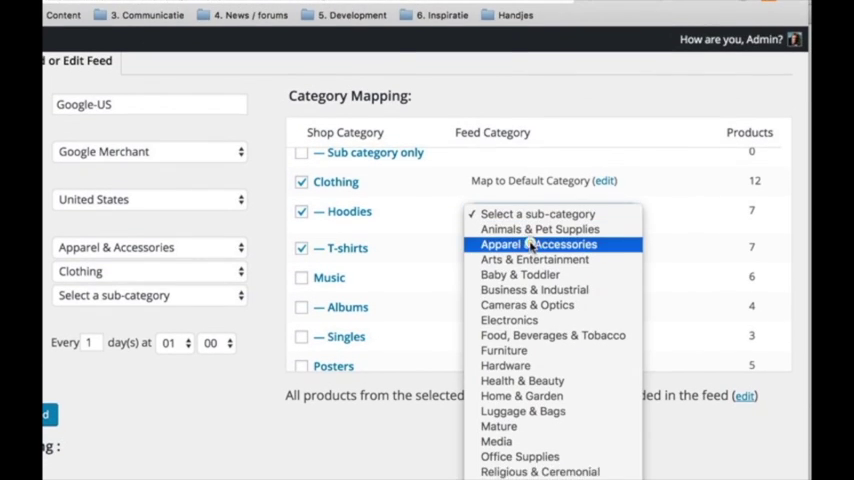
left_click(540, 244)
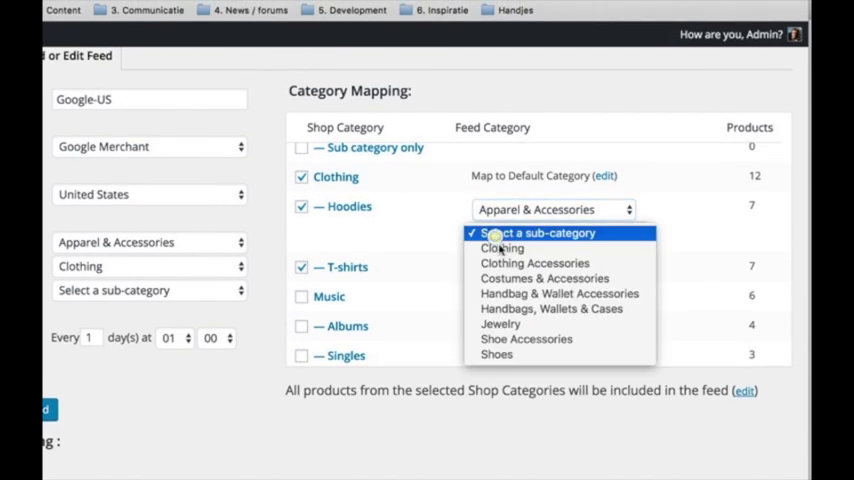
left_click(502, 246)
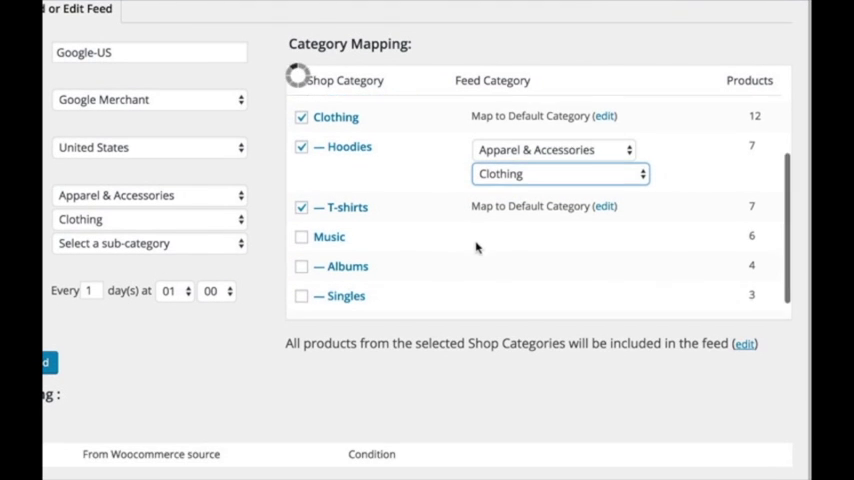
left_click(558, 172)
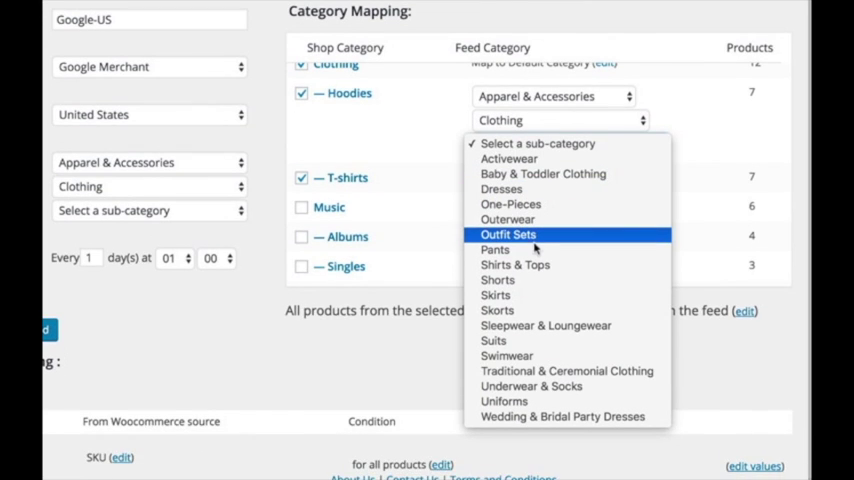
left_click(508, 220)
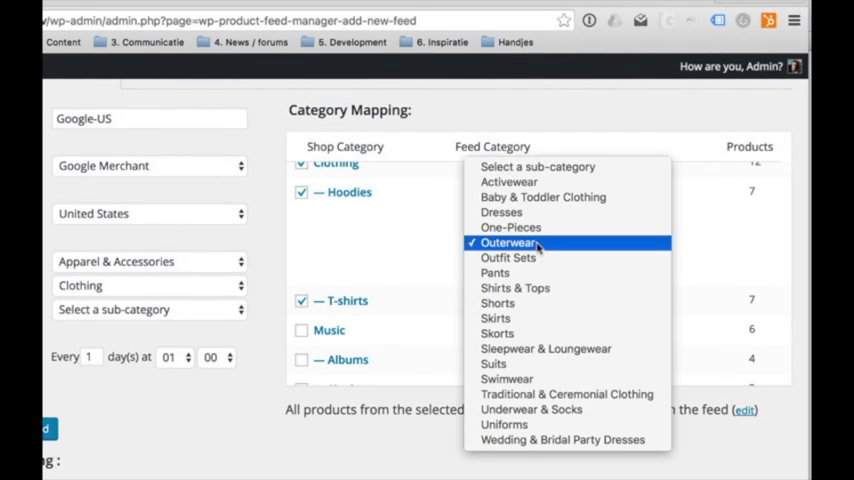
left_click(510, 242)
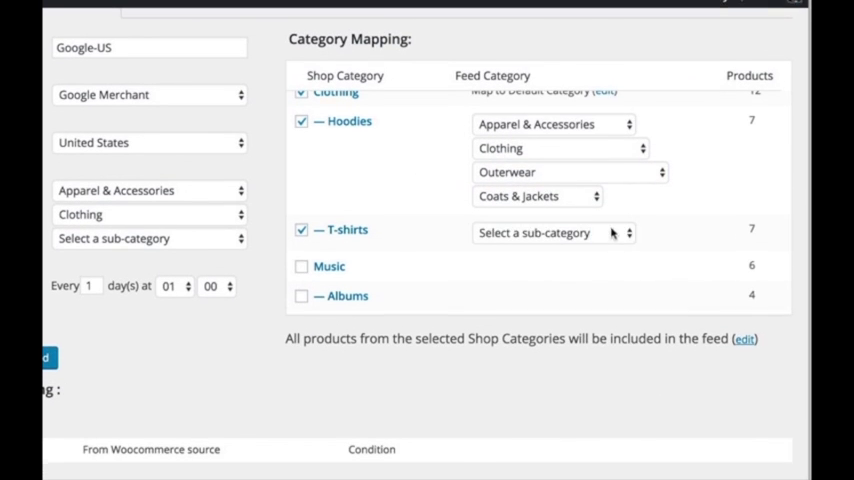
- Map T-shirts to Apparel & Accessories > Clothing > Shirts & Tops
left_click(554, 232)
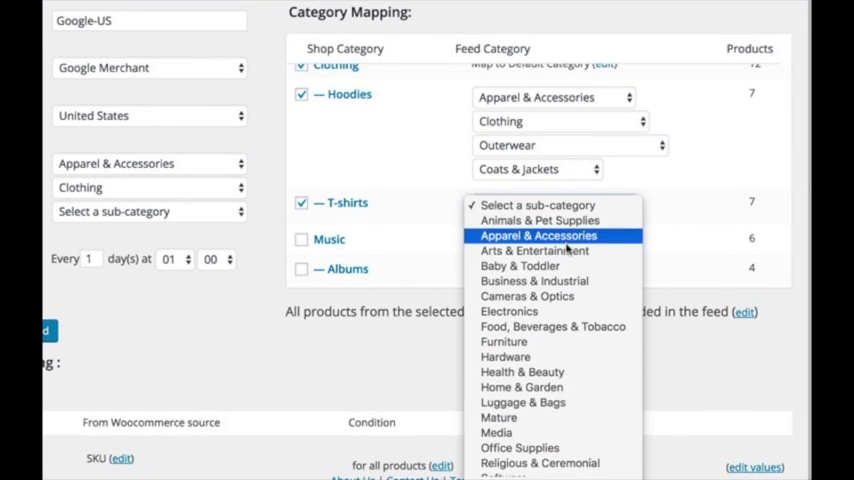
left_click(540, 236)
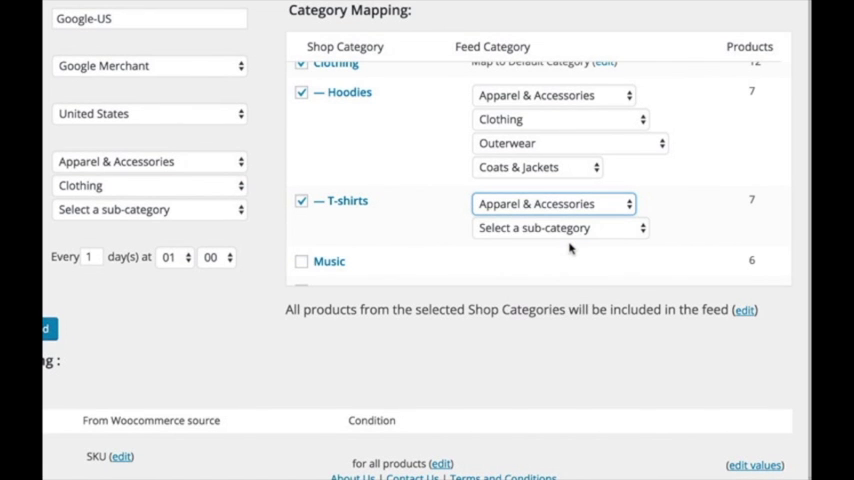
scroll("down", 3)
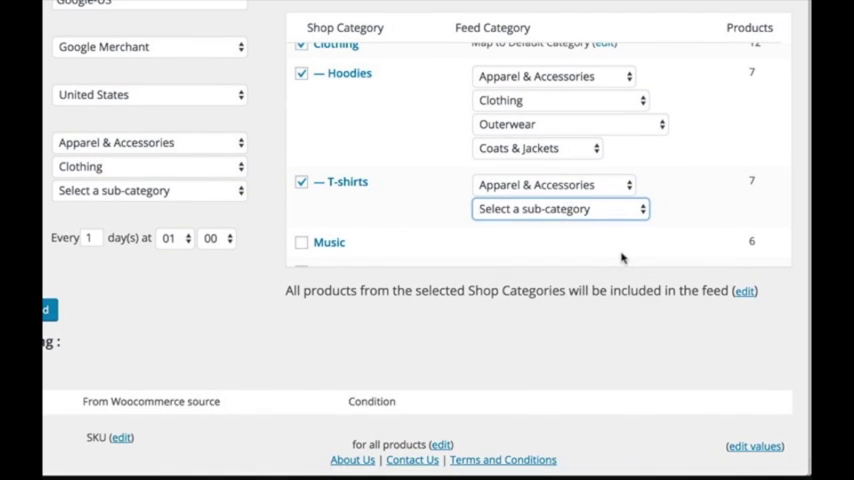
left_click(560, 208)
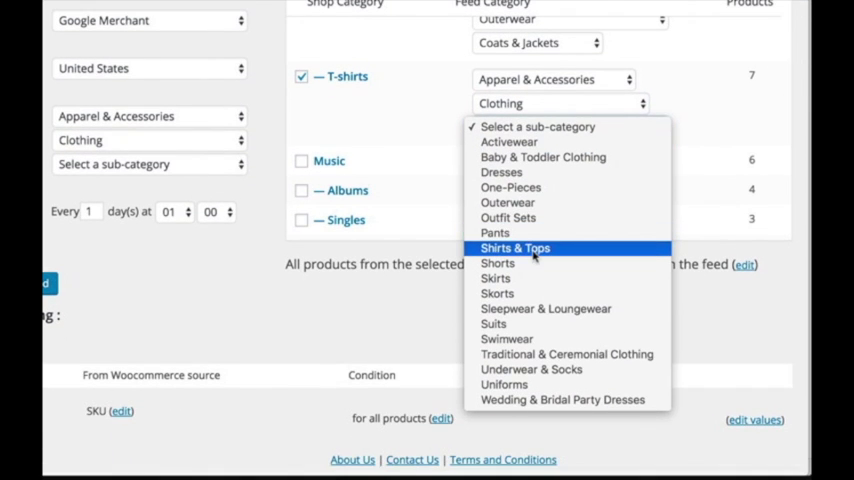
left_click(516, 246)
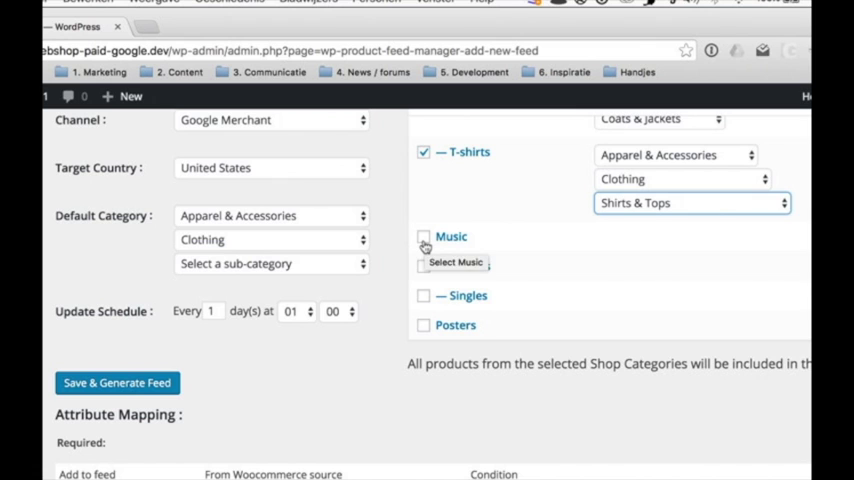
- Include Music and map it to Media > Music & Sound Recordings
left_click(424, 236)
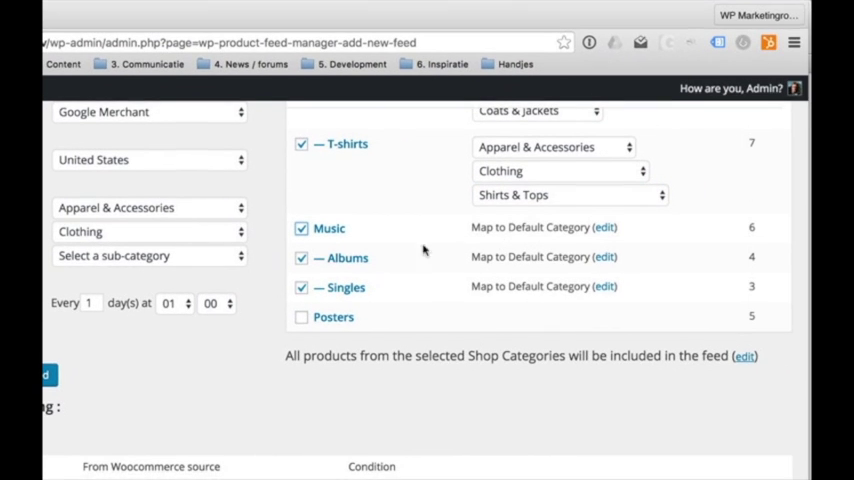
left_click(604, 228)
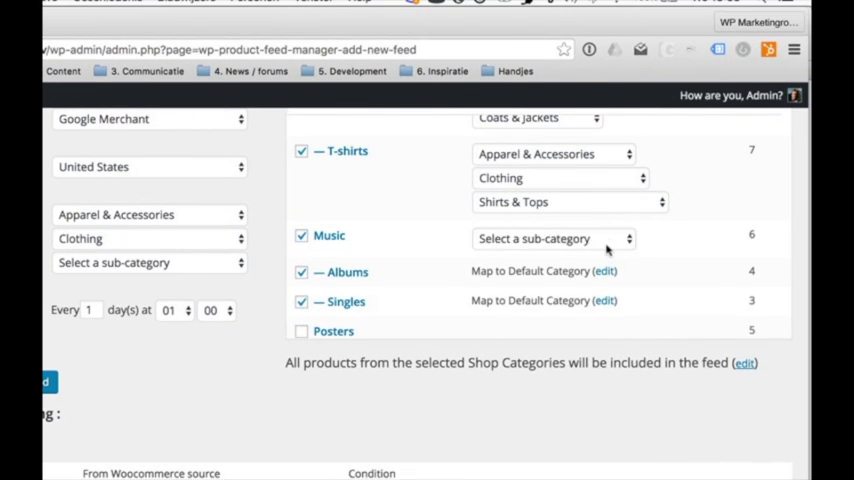
left_click(552, 238)
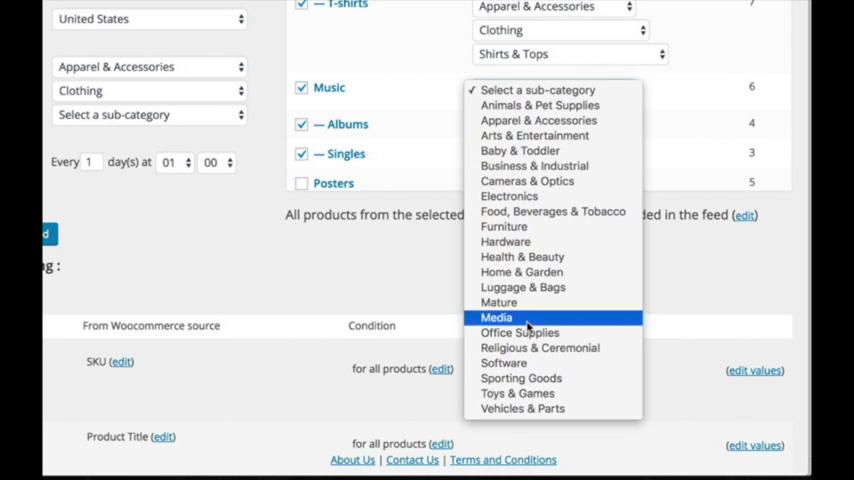
left_click(496, 316)
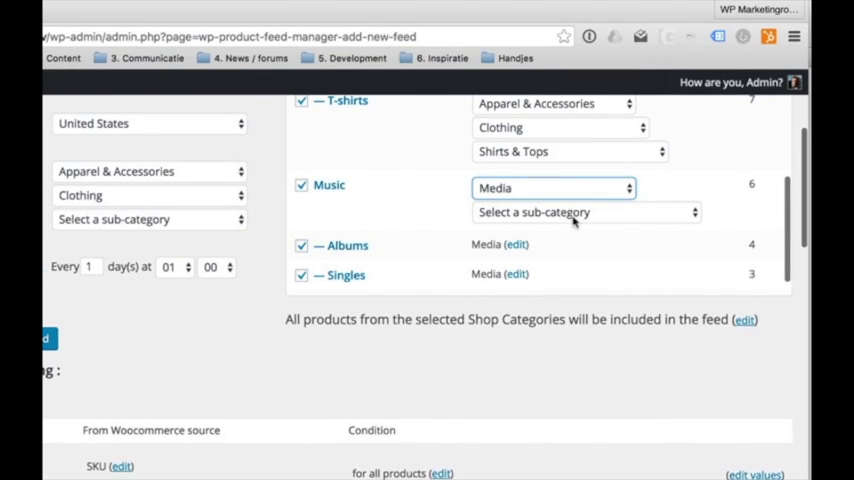
left_click(584, 212)
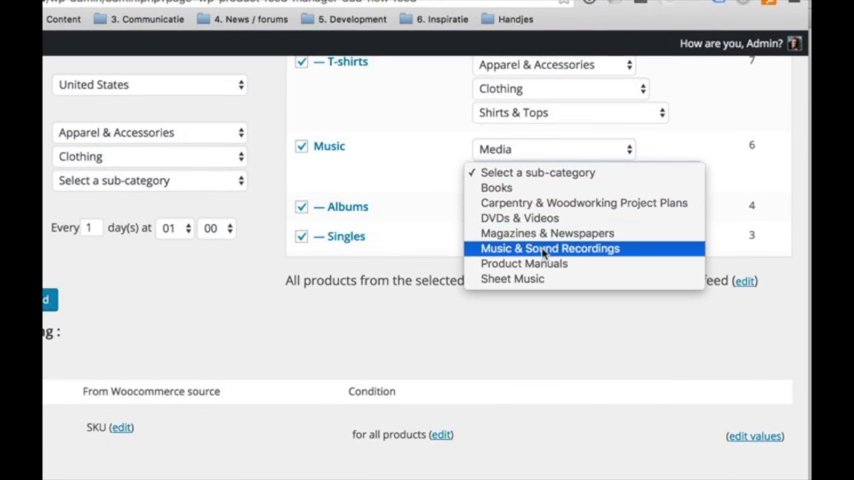
left_click(548, 248)
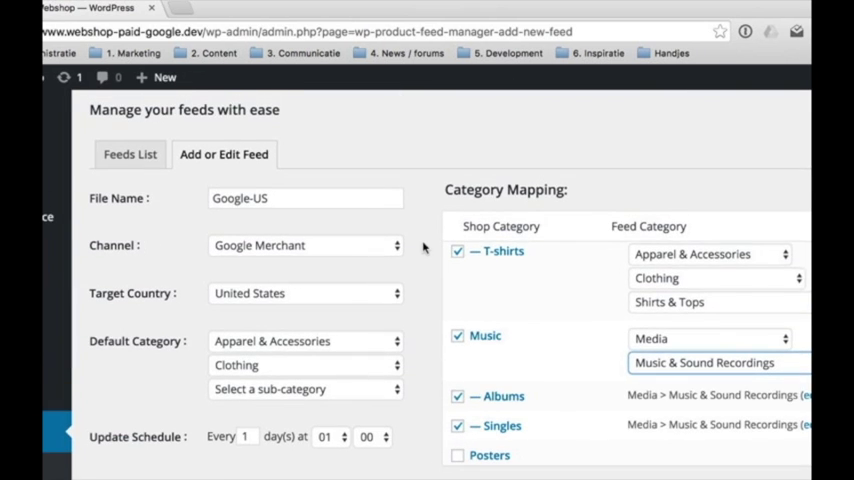
- In Attribute Mapping, change the id attribute's source from SKU to Post ID
scroll("down", 3)
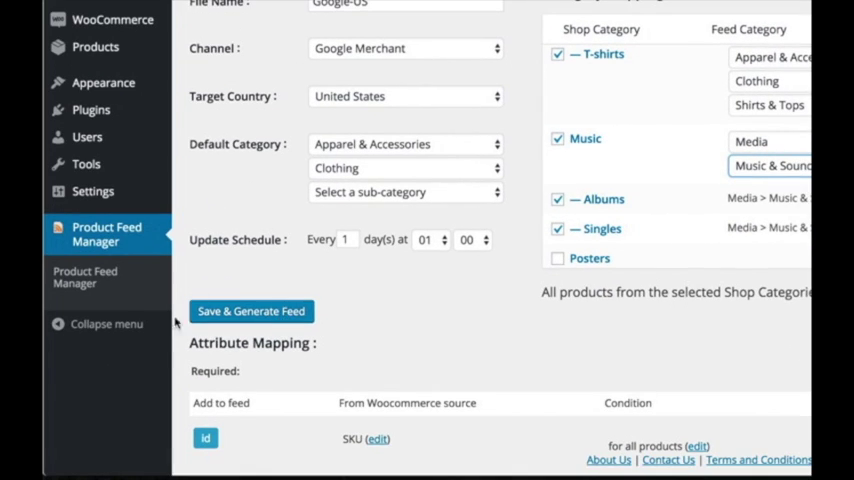
left_click(252, 312)
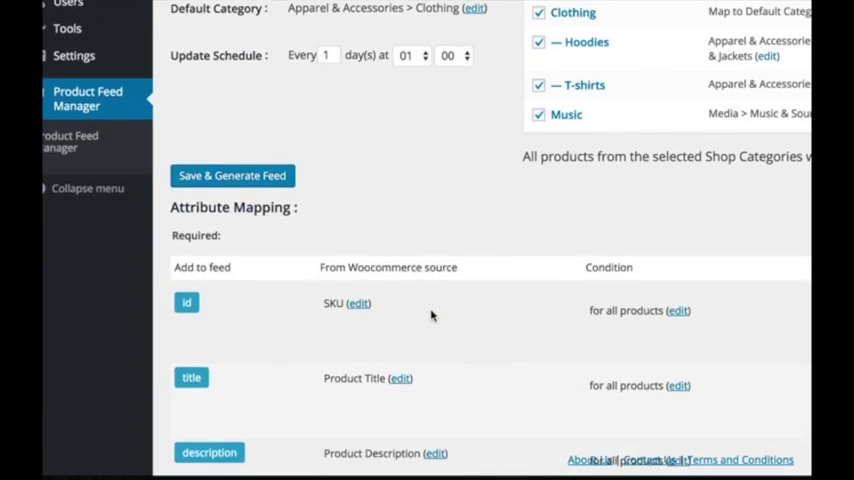
scroll("down", 3)
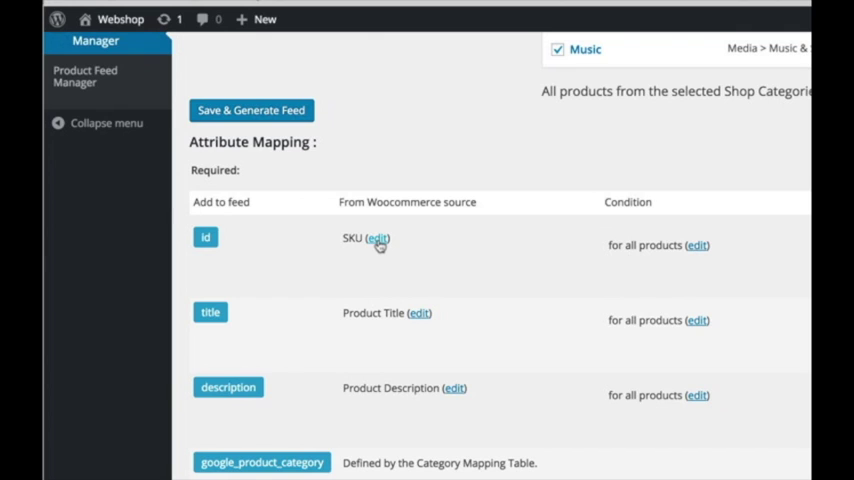
left_click(376, 238)
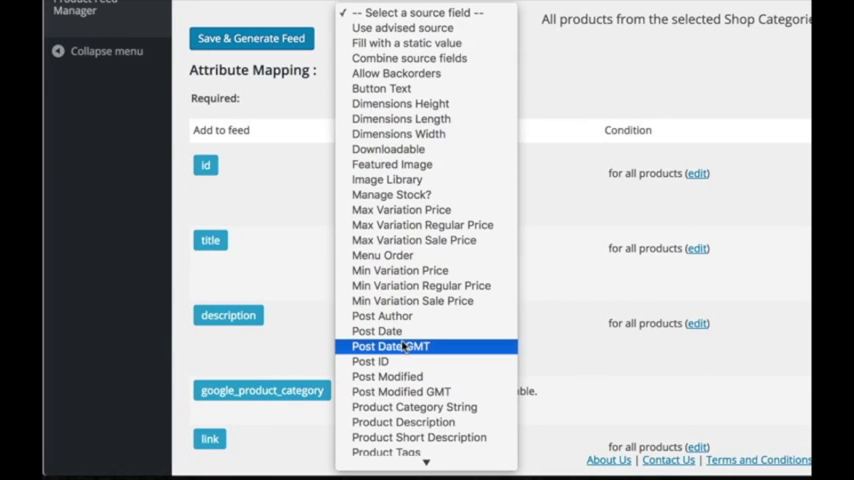
left_click(368, 360)
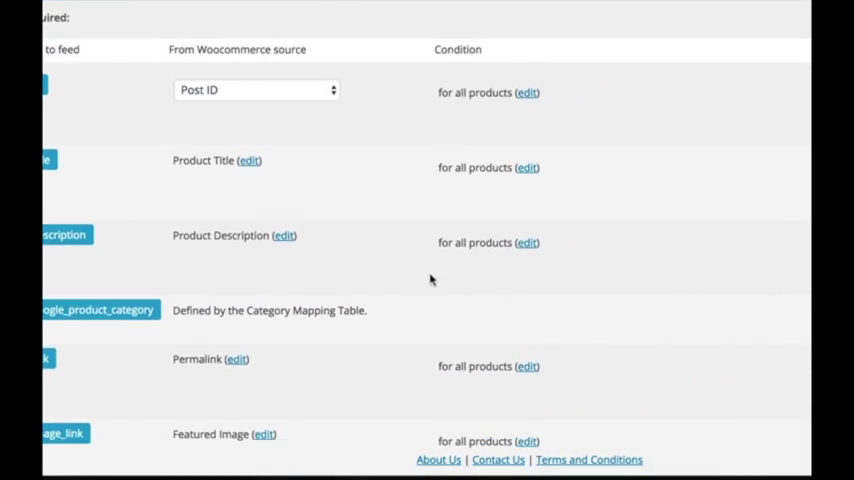
- Scroll through the attribute list to identifier_exists and set its static value to false
scroll("down", 3)
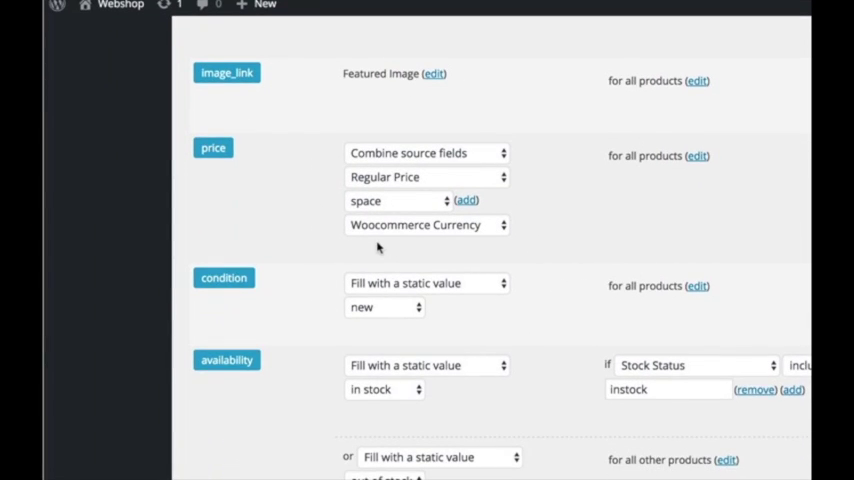
scroll("down", 3)
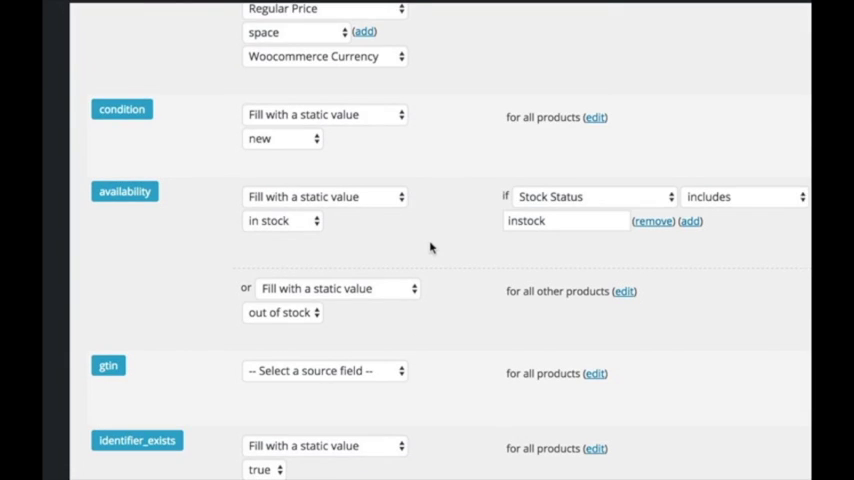
scroll("down", 3)
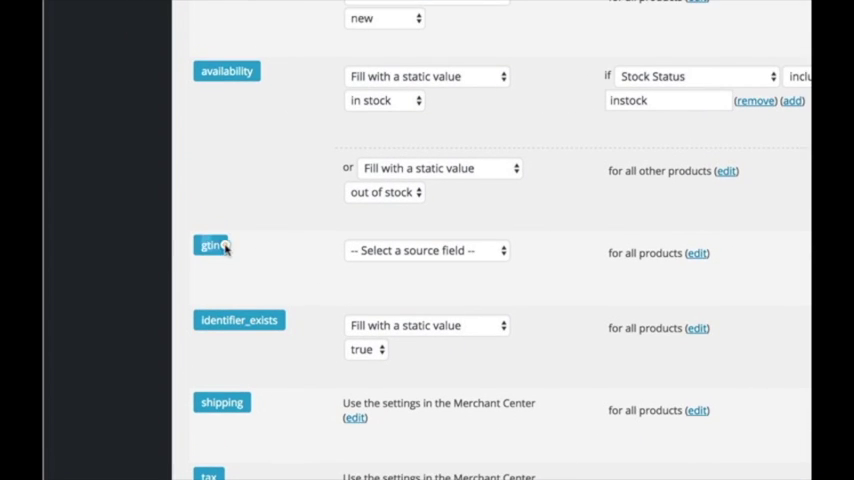
scroll("down", 3)
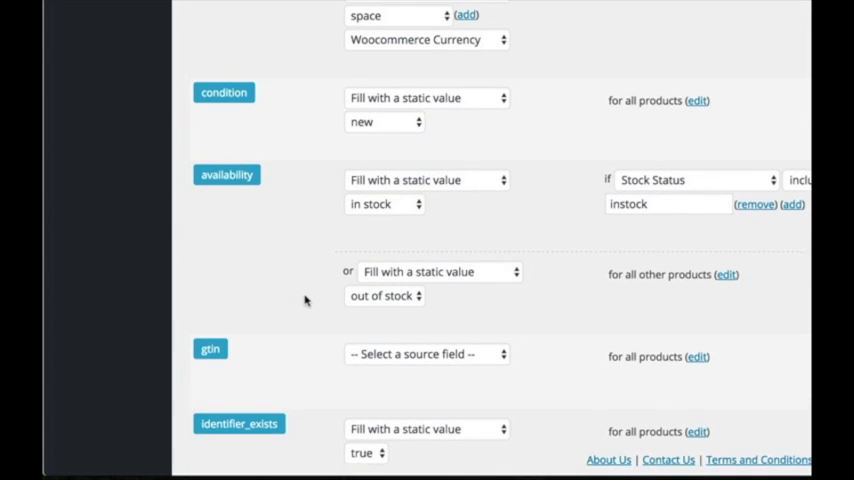
scroll("down", 3)
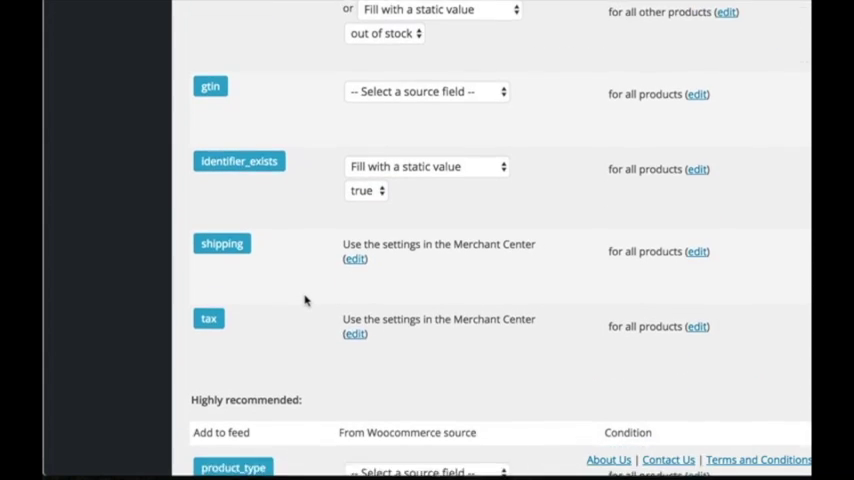
scroll("down", 3)
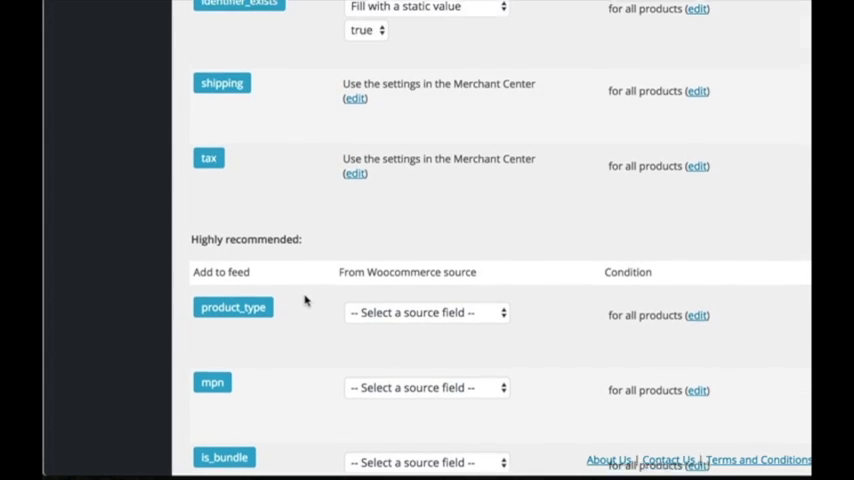
scroll("up", 3)
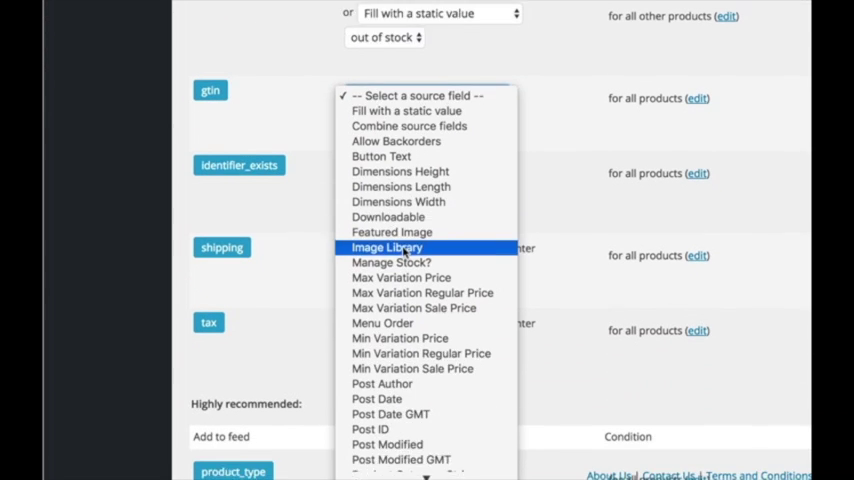
scroll("down", 3)
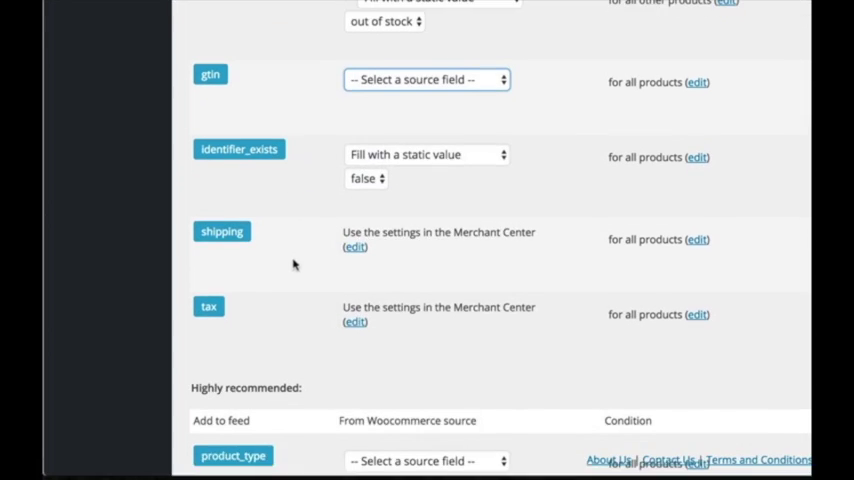
- Source product_type from Product Category String and fill is_bundle with the static value false
scroll("down", 3)
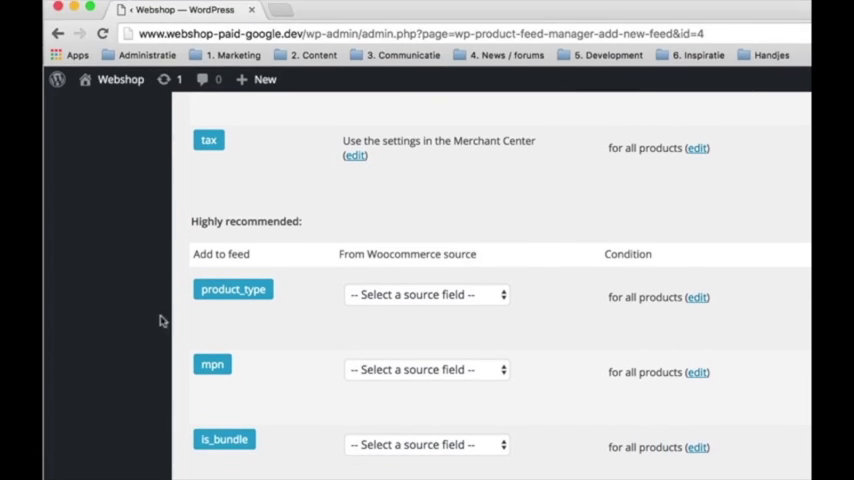
left_click(428, 294)
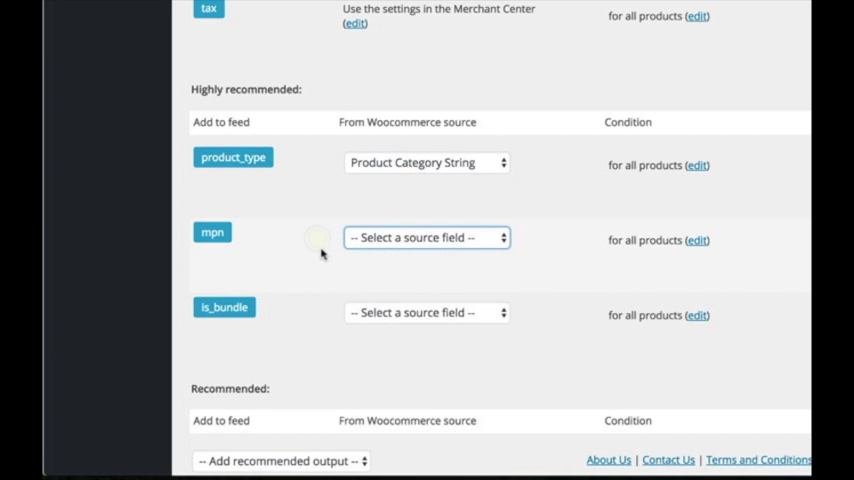
left_click(428, 236)
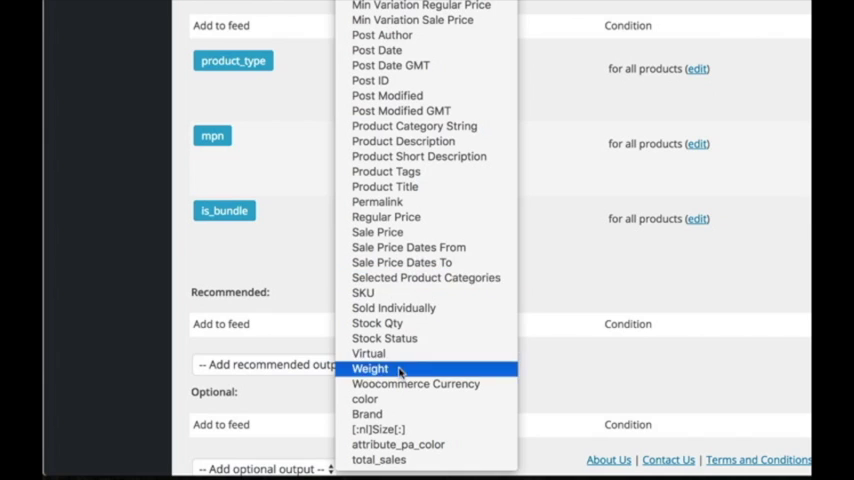
mouse_move(364, 292)
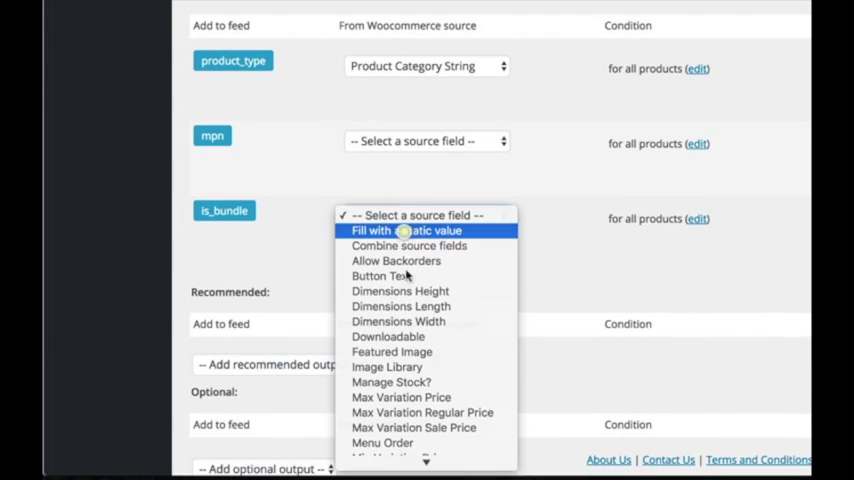
left_click(406, 230)
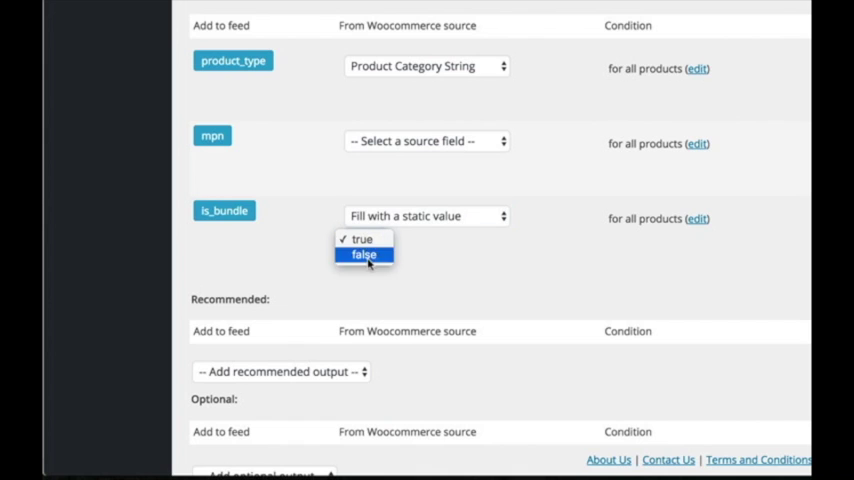
left_click(364, 254)
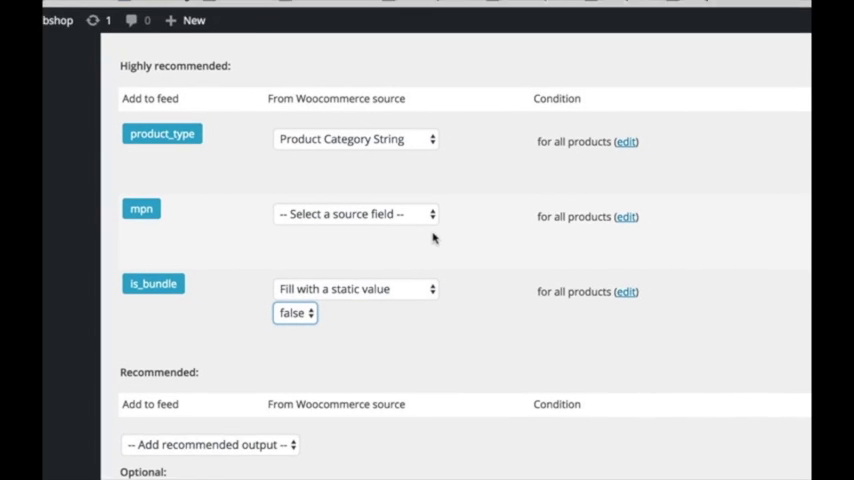
scroll("down", 3)
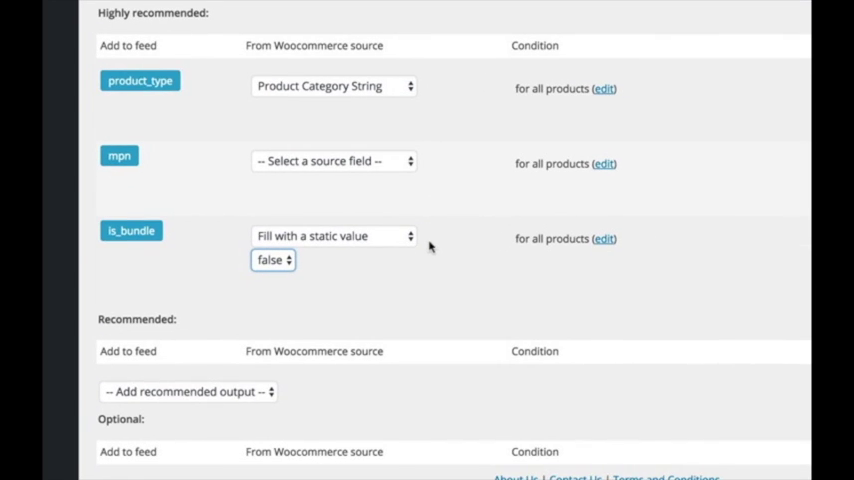
scroll("down", 3)
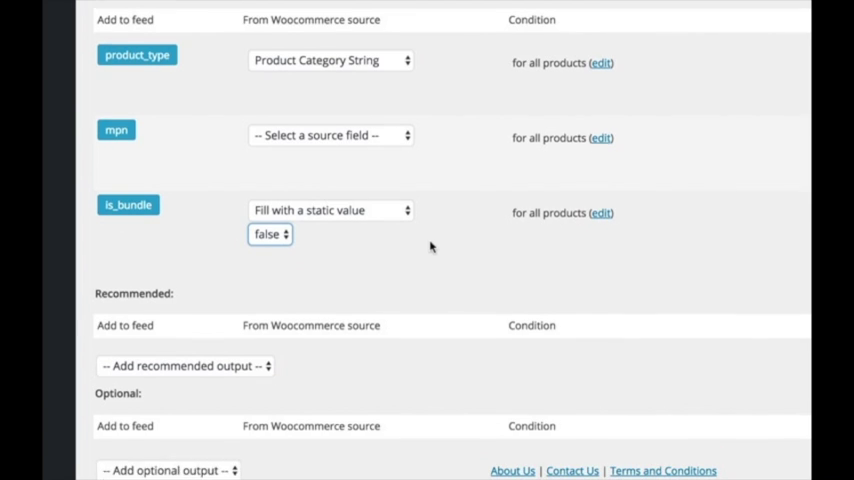
scroll("down", 3)
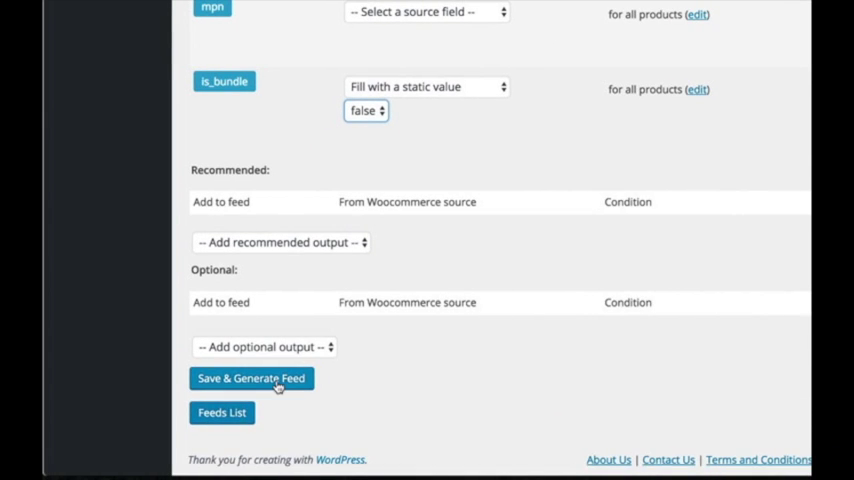
- Save and generate the feed, returning to the Feeds List with Google-US on hold
left_click(250, 378)
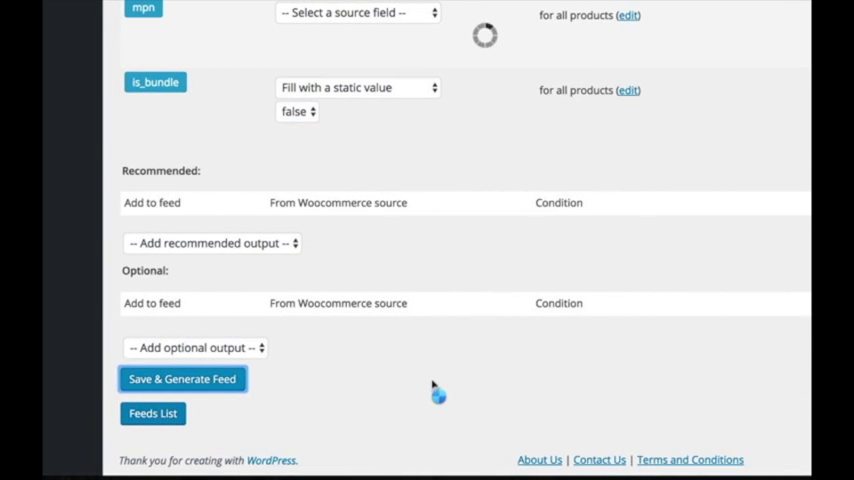
scroll("up", 3)
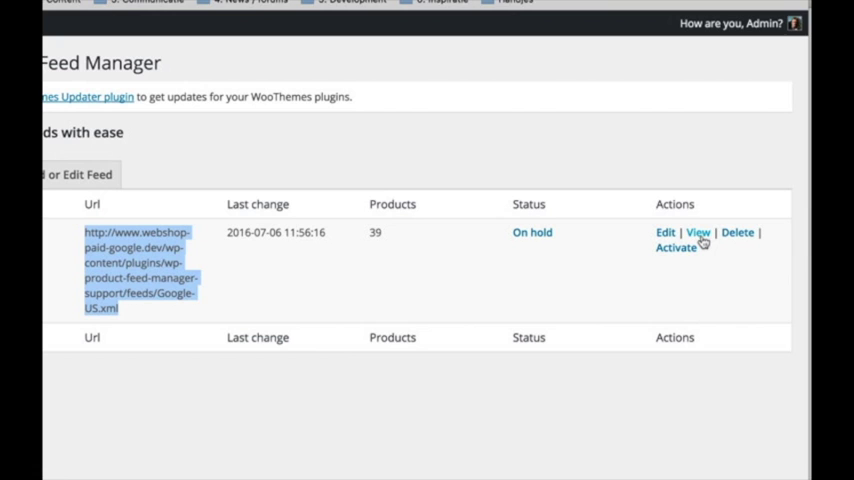
- View the generated Google-US.xml feed in a Chrome tab and return to the feeds list
left_click(696, 232)
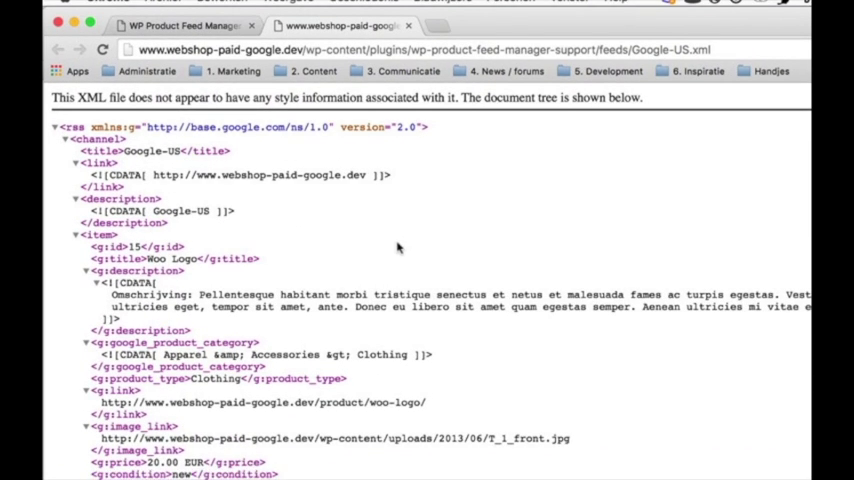
mouse_move(430, 248)
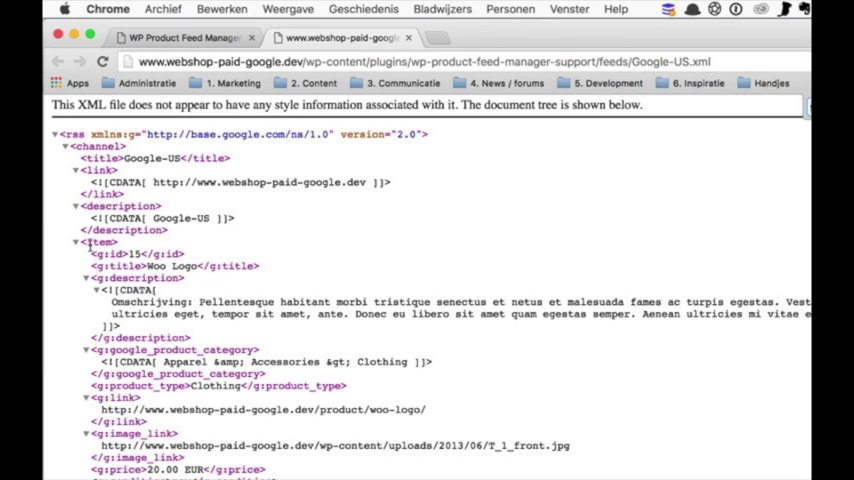
double_click(100, 242)
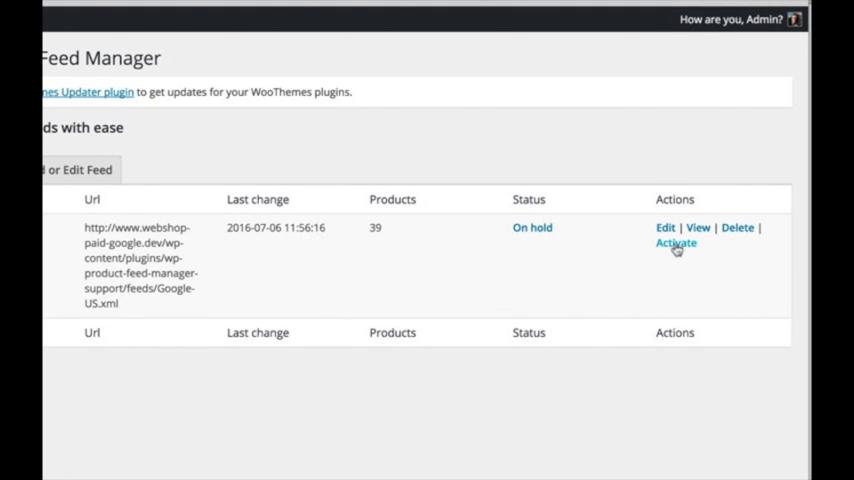
- Activate the Google-US feed so its status changes from On hold to OK
left_click(676, 244)
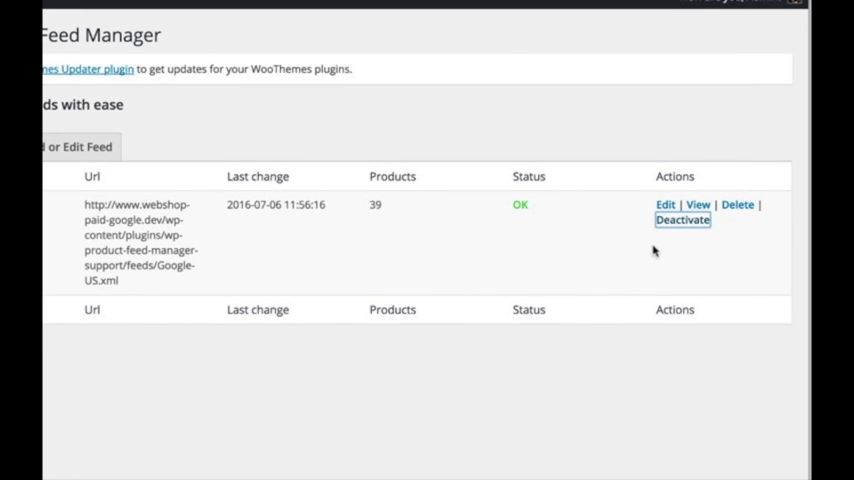